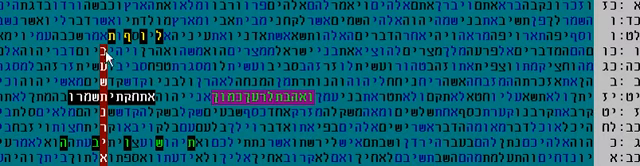
mouse_move(85, 42)
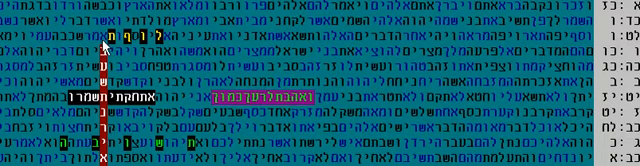